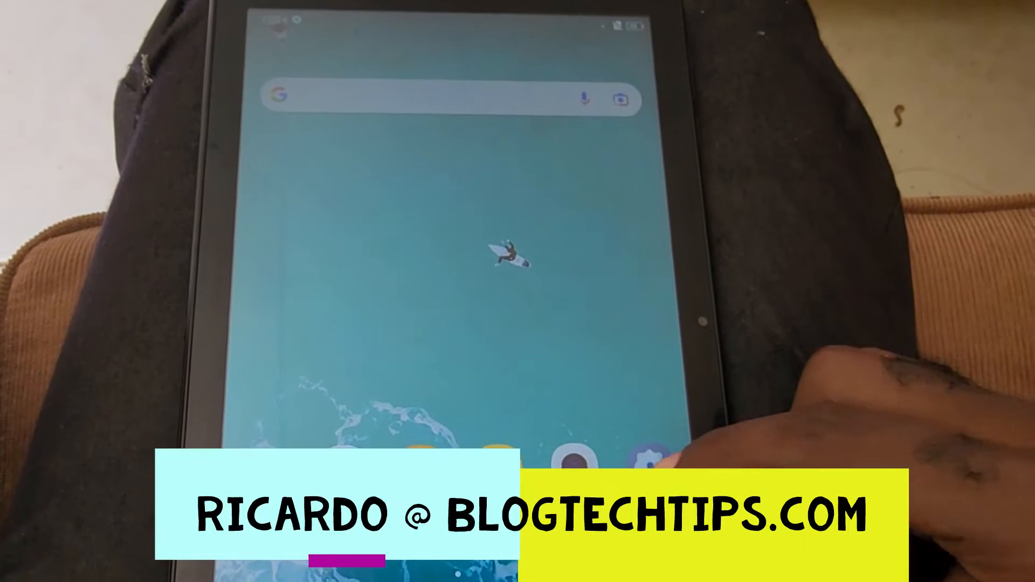
- Launch the Settings app from the home screen dock
left_click(653, 454)
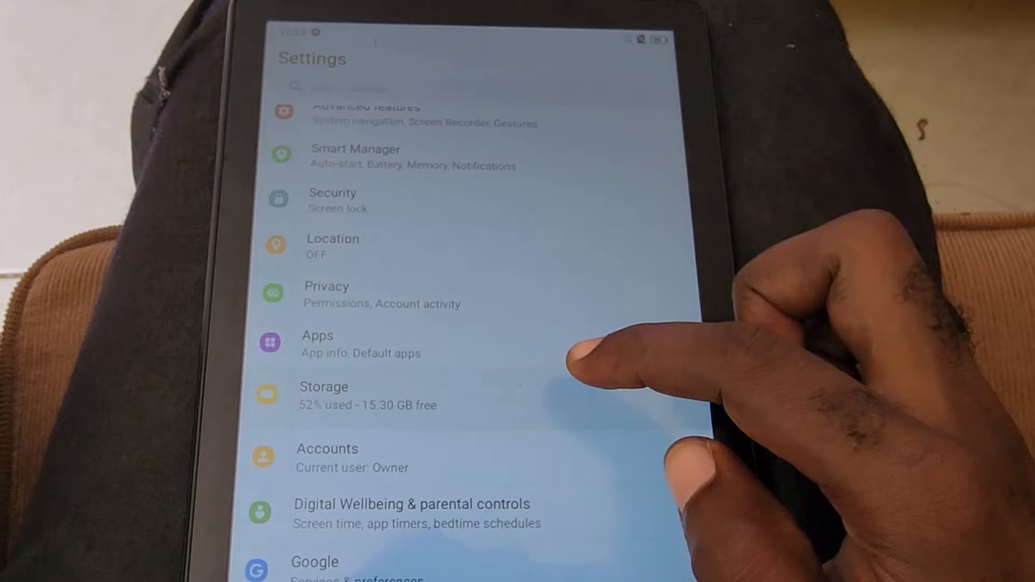
- View Storage usage (16.70 GB of 32 GB) and switch Storage manager on
left_click(323, 396)
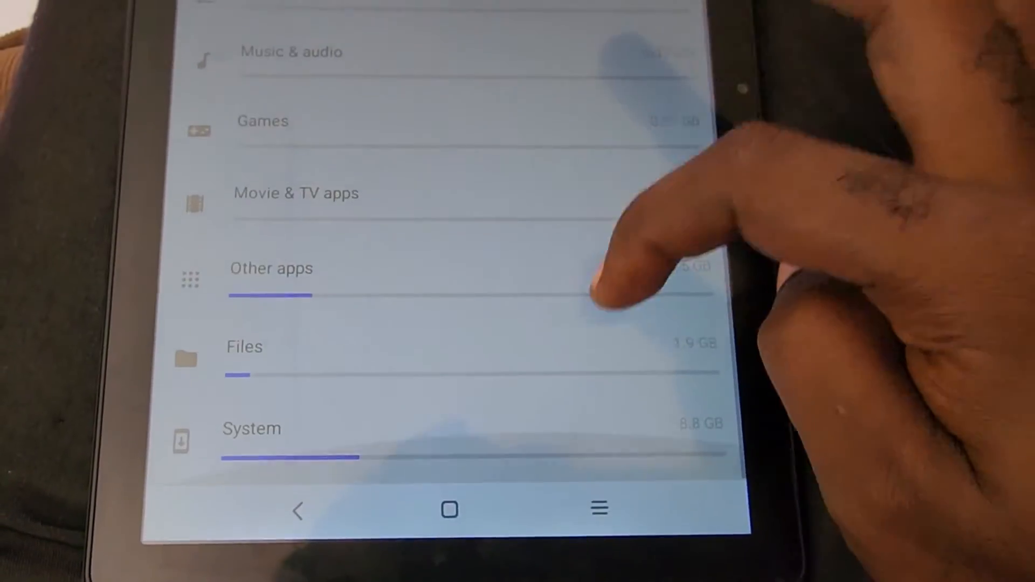
scroll("down", 3)
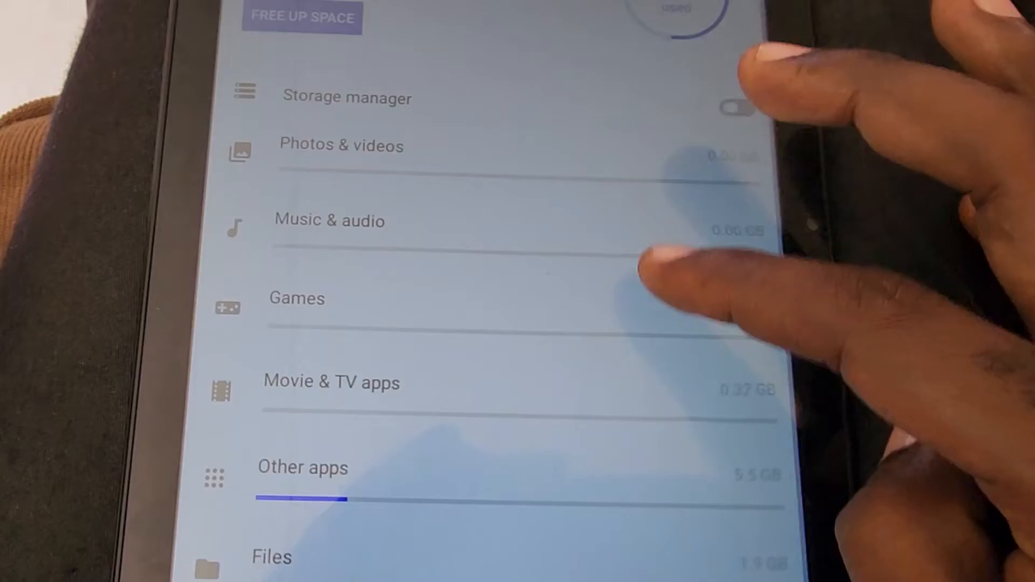
scroll("down", 3)
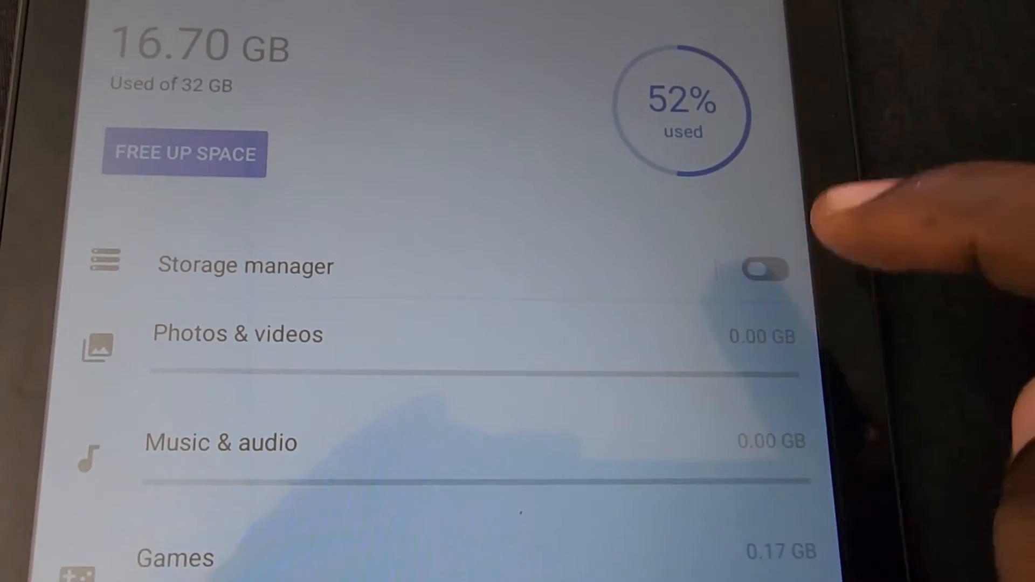
left_click(765, 269)
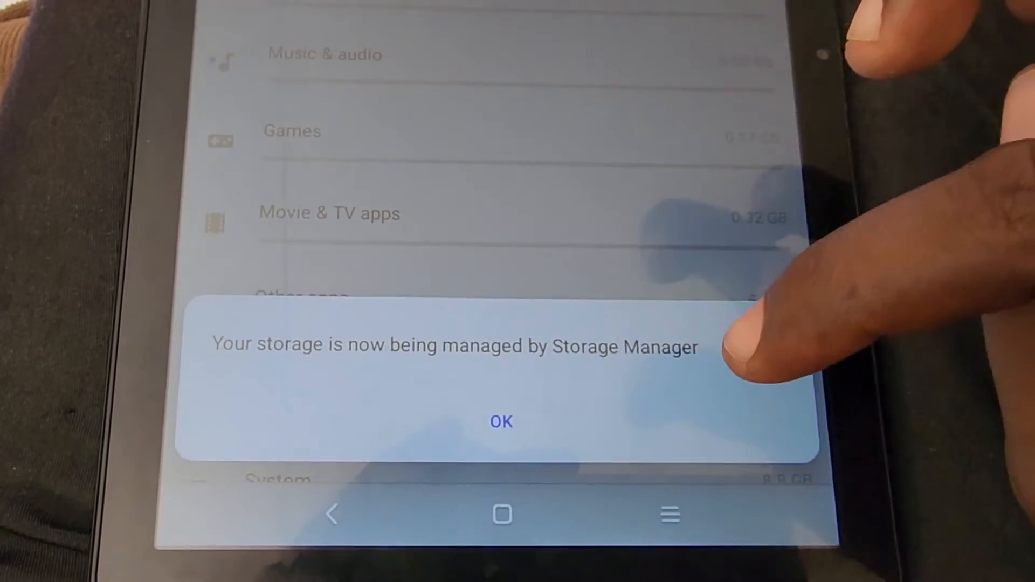
- Confirm the Storage manager notice with OK and go to Free Up Space
left_click(501, 422)
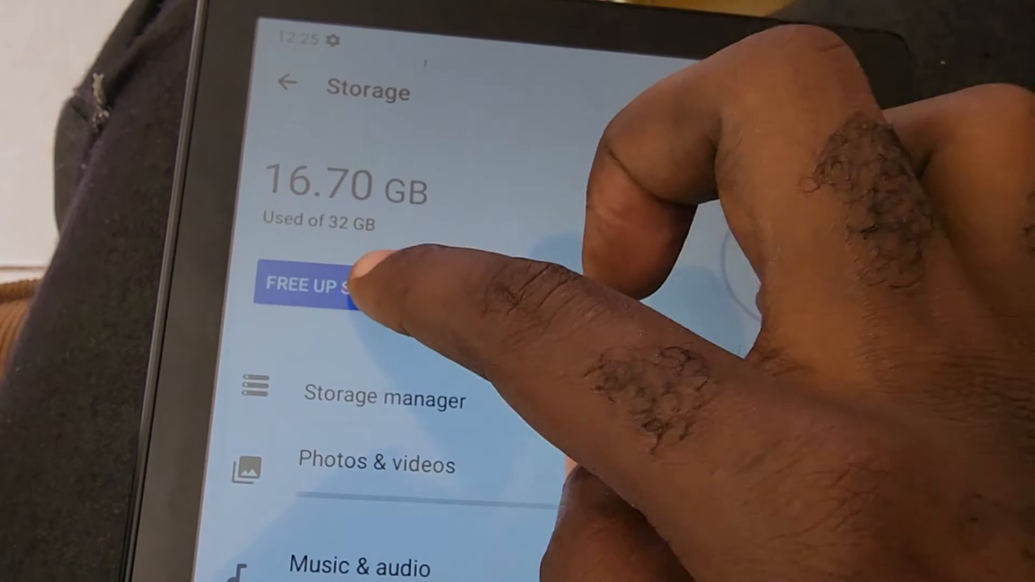
left_click(317, 284)
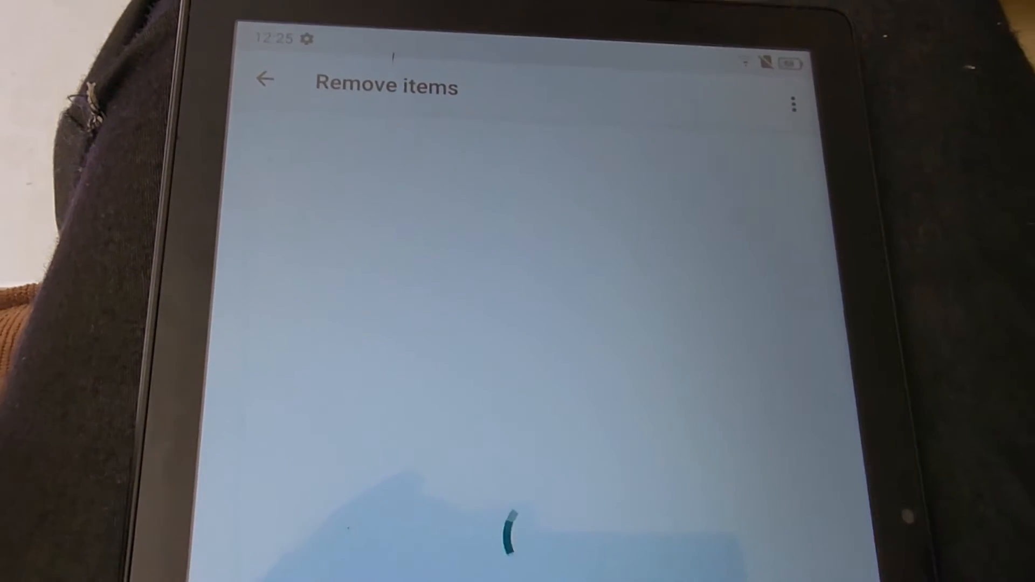